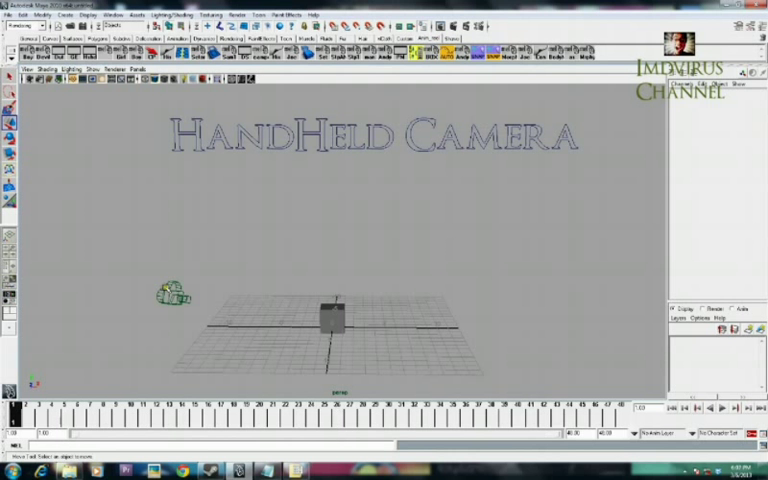
- Select the cube beside the camera and scale it to about 2 on X, Y and Z
left_click(170, 295)
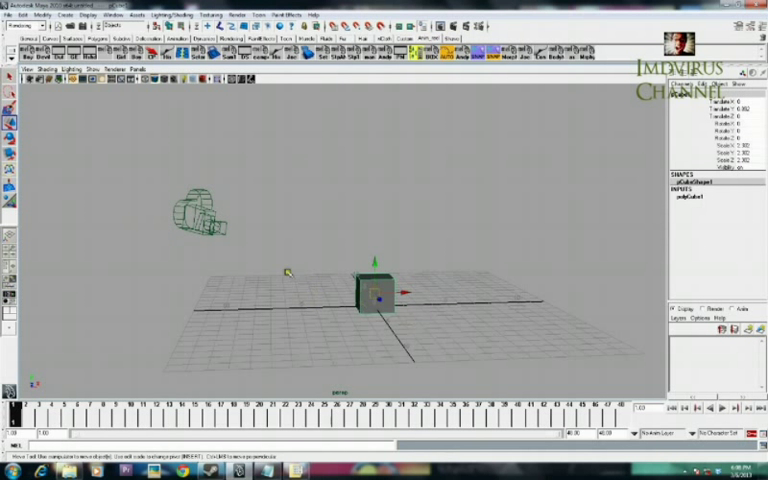
mouse_move(407, 316)
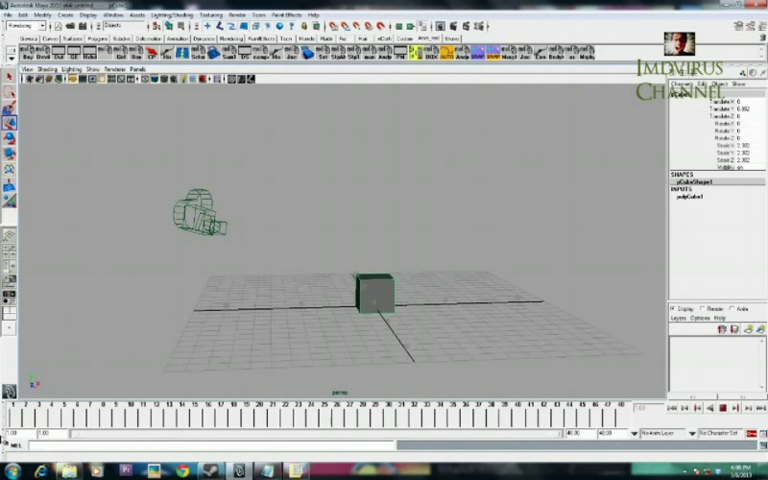
- Look through the camera and open the Animation preferences with auto keying on
left_click(138, 69)
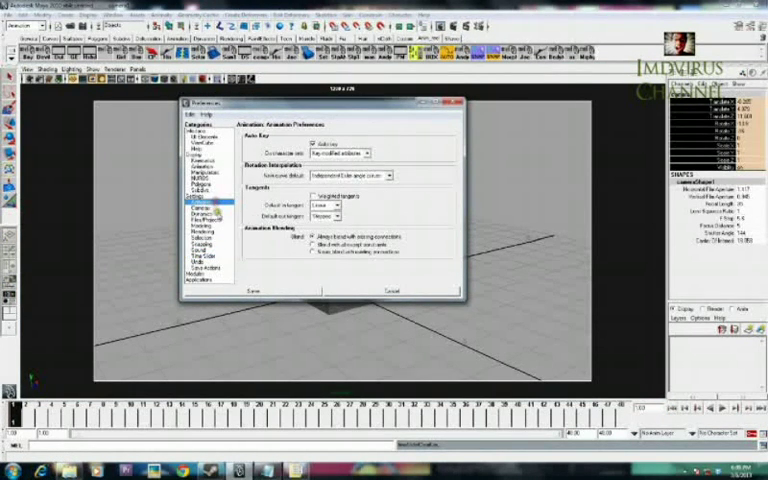
- Set the timeline end frame to 200 and key the camera moving closer around the cube
left_click(322, 205)
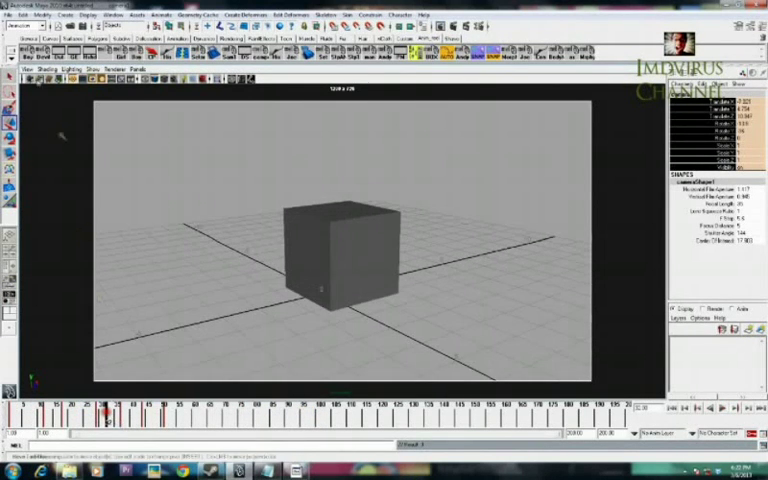
- Key the camera at varied frames across all 200 frames for a handheld wander
left_click(62, 16)
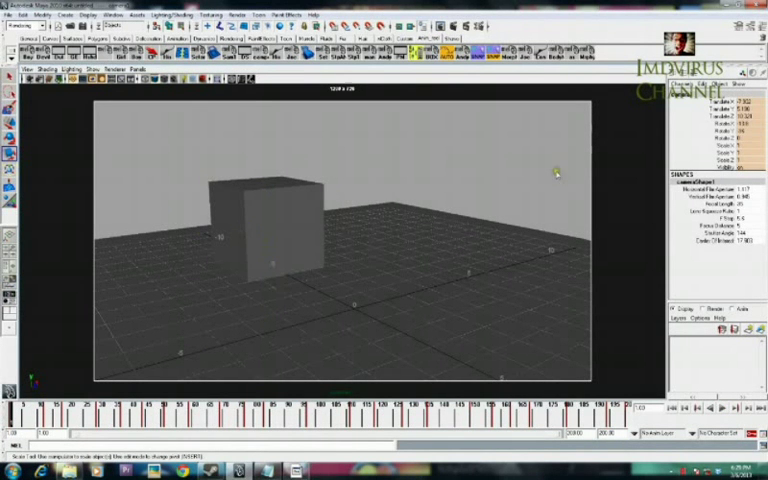
- Open the Graph Editor from the Window menu's animation editors
left_click(115, 15)
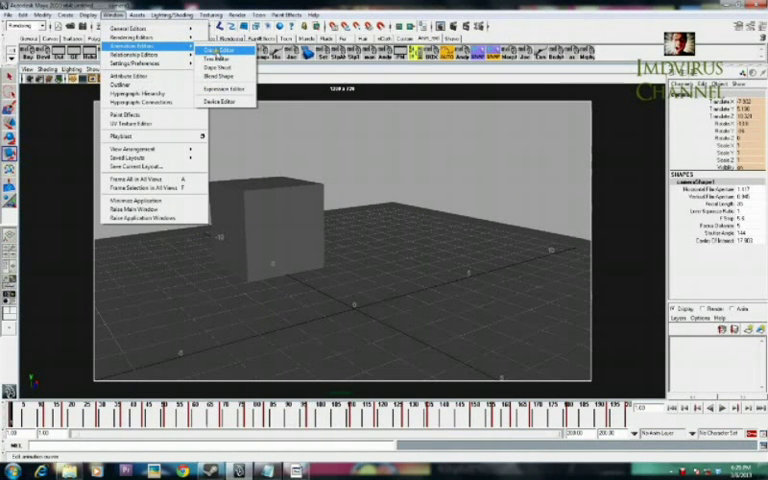
left_click(224, 48)
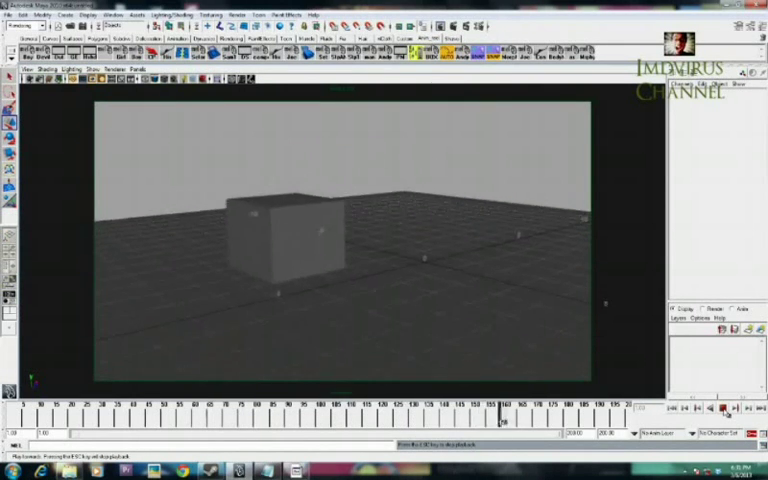
- Stop the camera playback, open the cowboy-hat scene and browse Create > Cameras
left_click(275, 240)
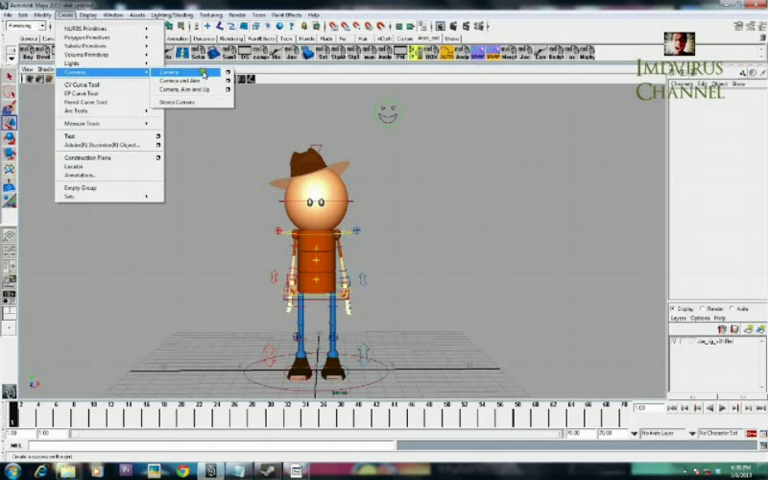
- Create a camera and look through it, framing the cowboy's head and shoulders
left_click(168, 72)
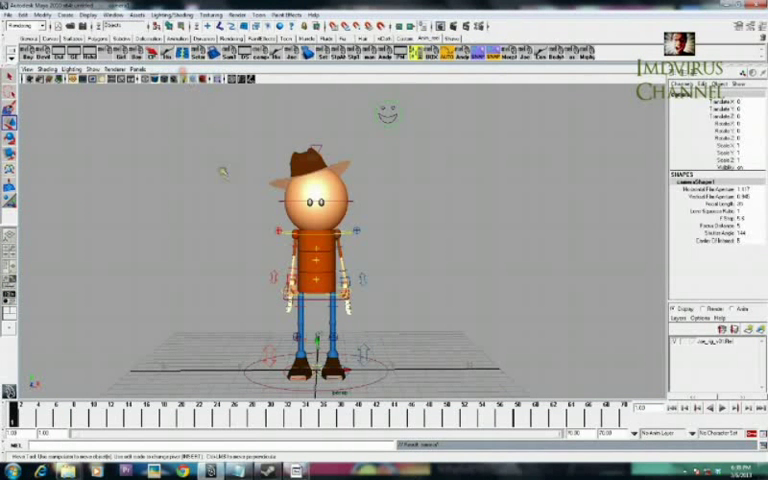
left_click(137, 69)
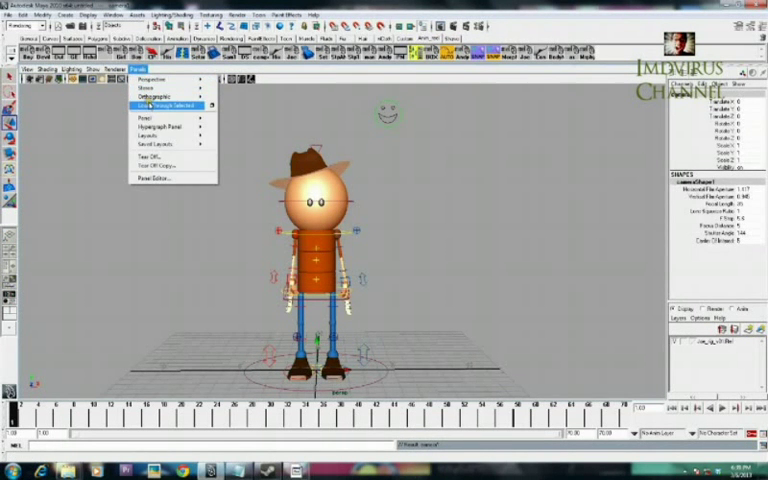
left_click(170, 104)
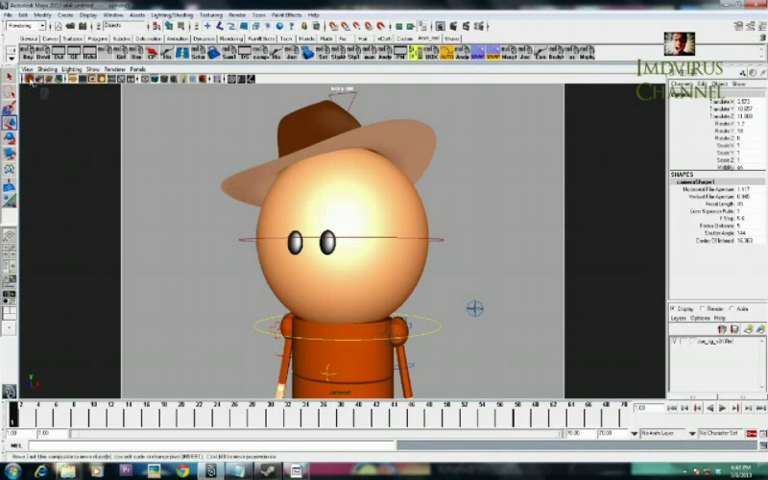
- Key the camera at several later frames, then switch to the four-view layout
left_click(27, 76)
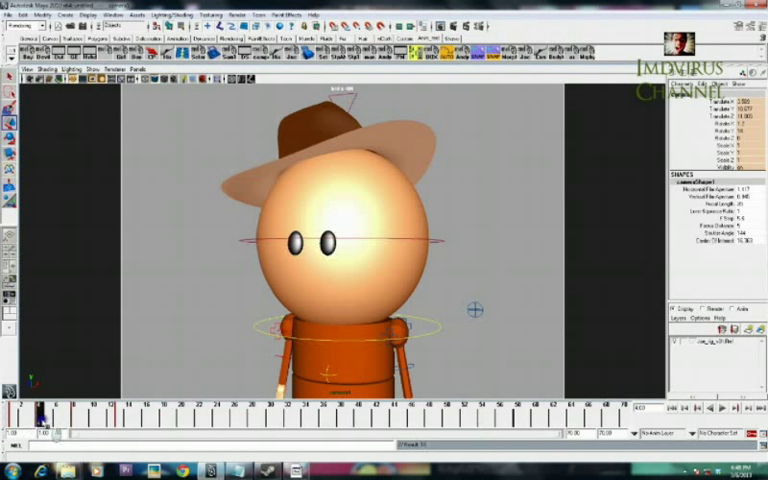
left_click(40, 422)
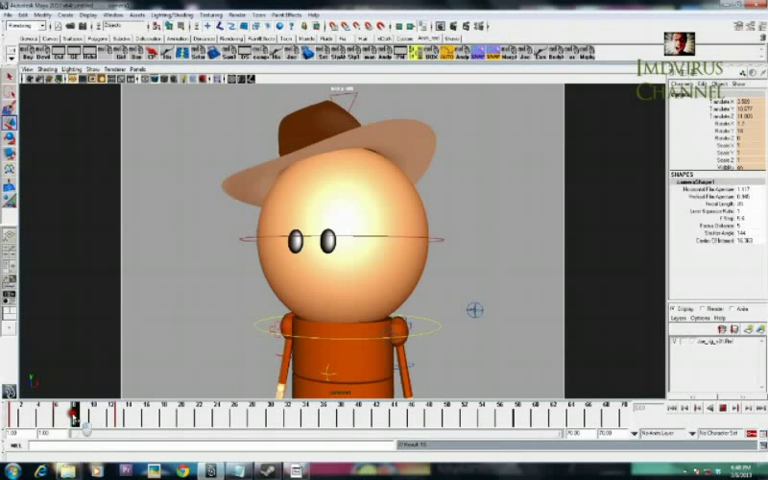
right_click(80, 418)
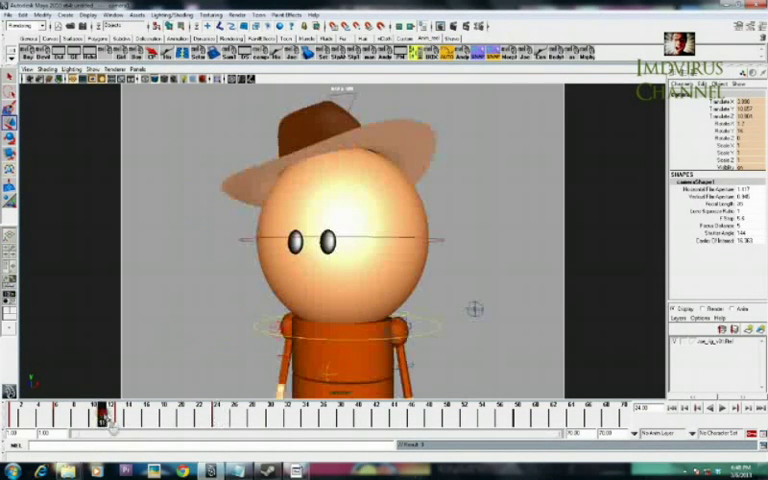
left_click(310, 418)
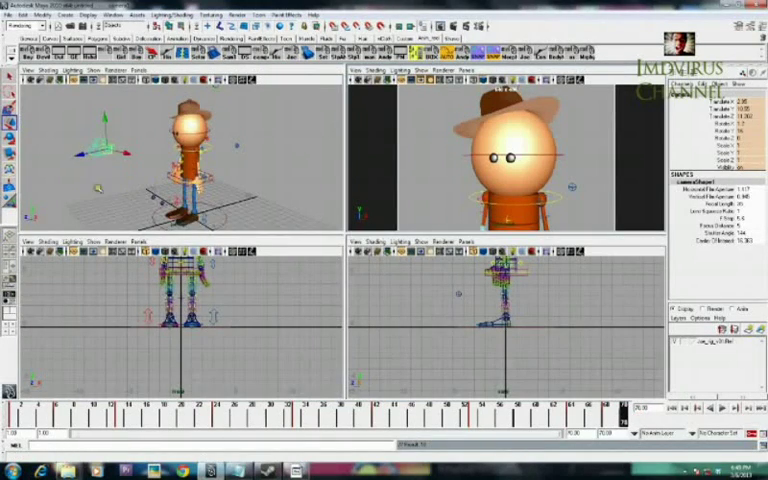
left_click(73, 18)
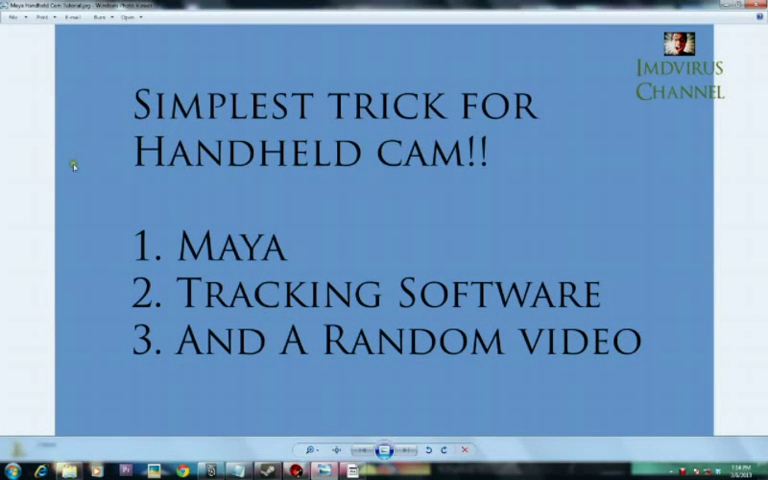
mouse_move(100, 184)
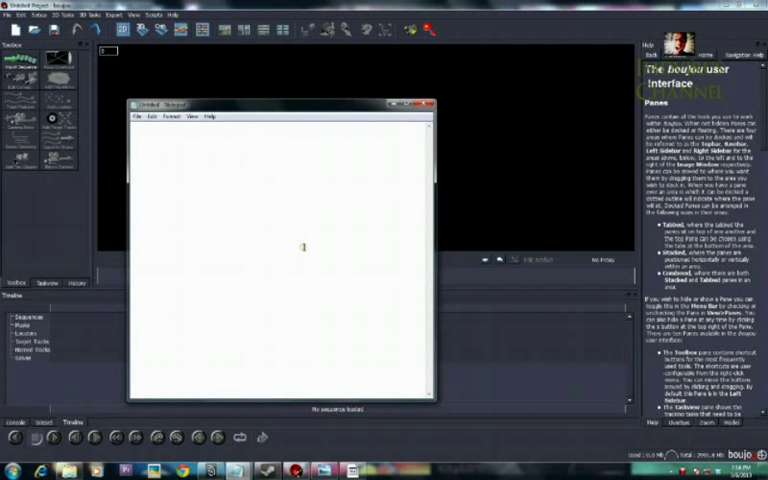
- Type 'BOUJOU!!' into the blank Notepad window
type("BOUJOU!!")
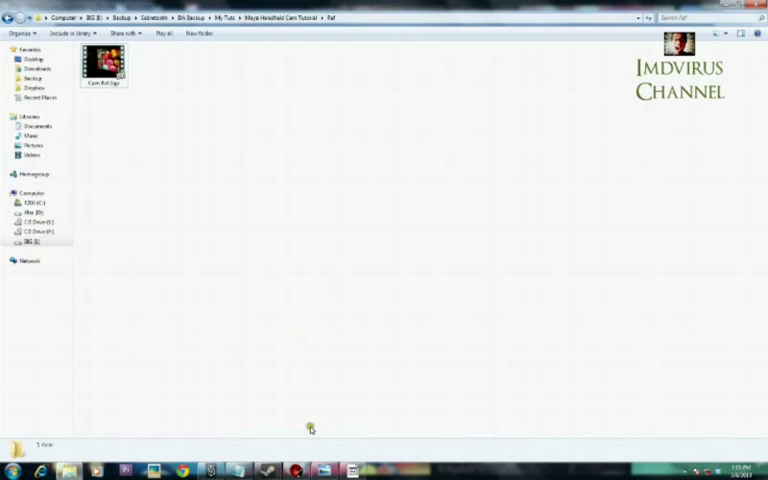
- Open the Ref folder to locate the Cam Ref.mov footage for import
double_click(108, 60)
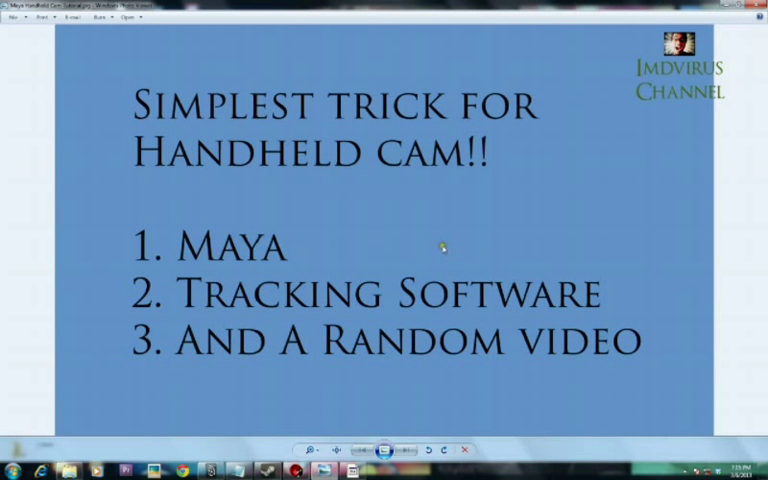
mouse_move(310, 432)
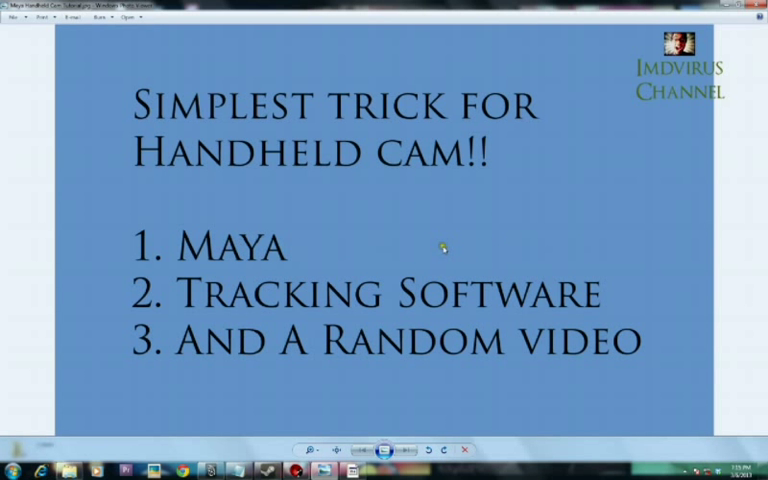
mouse_move(481, 224)
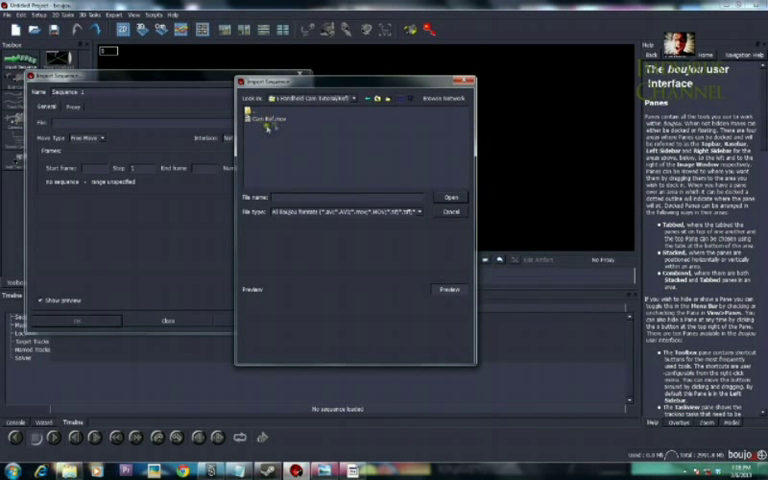
- Import the Cam Ref.mov handheld footage as an image sequence covering frames 0–301
left_click(270, 120)
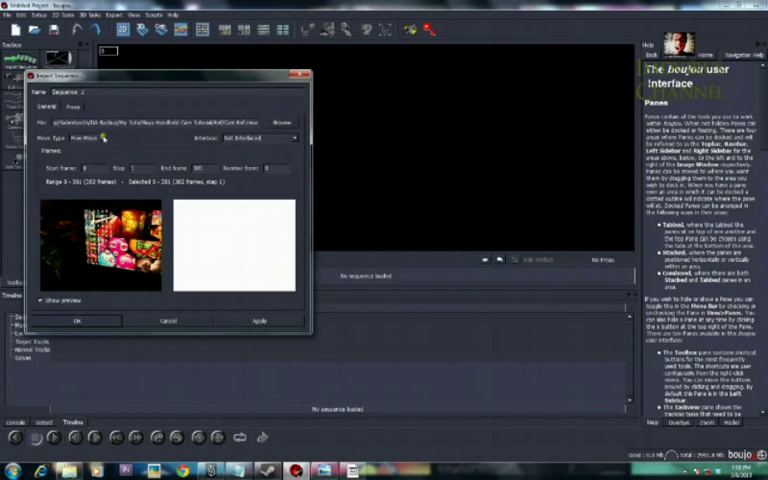
left_click(80, 320)
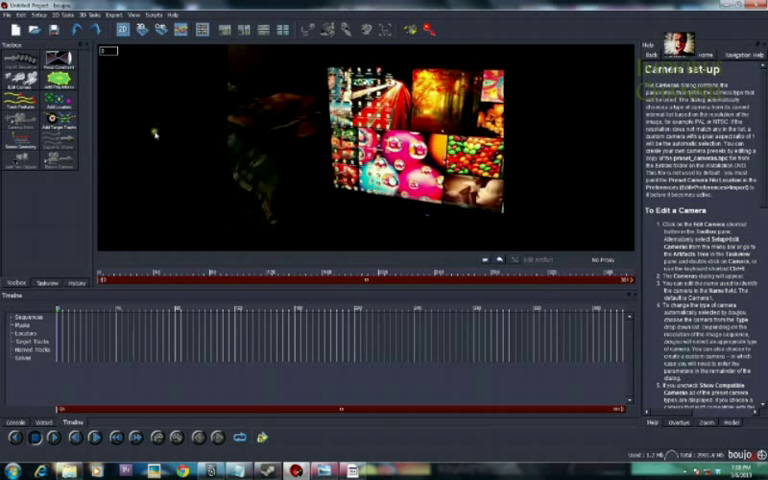
mouse_move(58, 100)
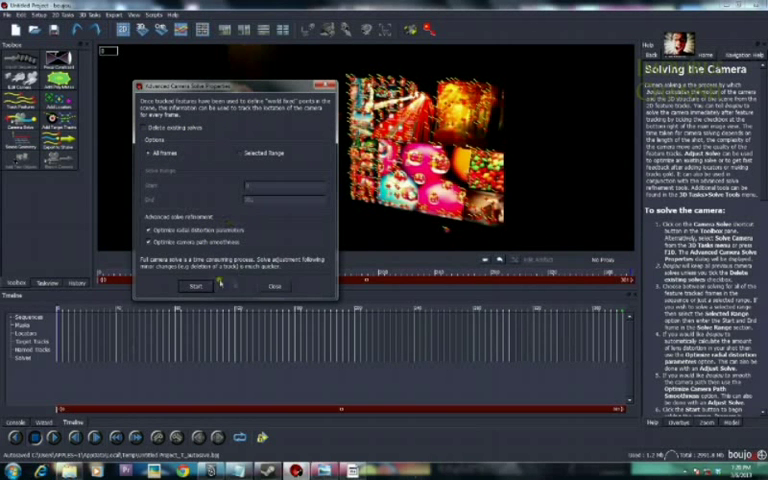
- Run the camera solve across all frames
left_click(192, 287)
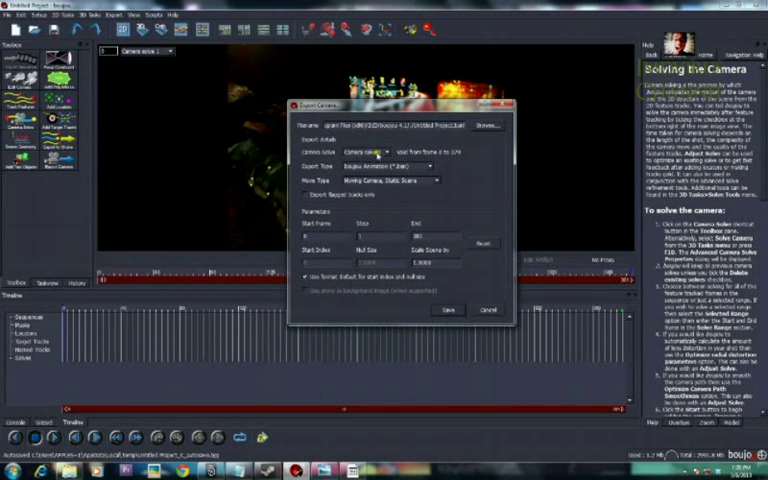
- Export Camera solve 1 in Maya .ma format
left_click(385, 166)
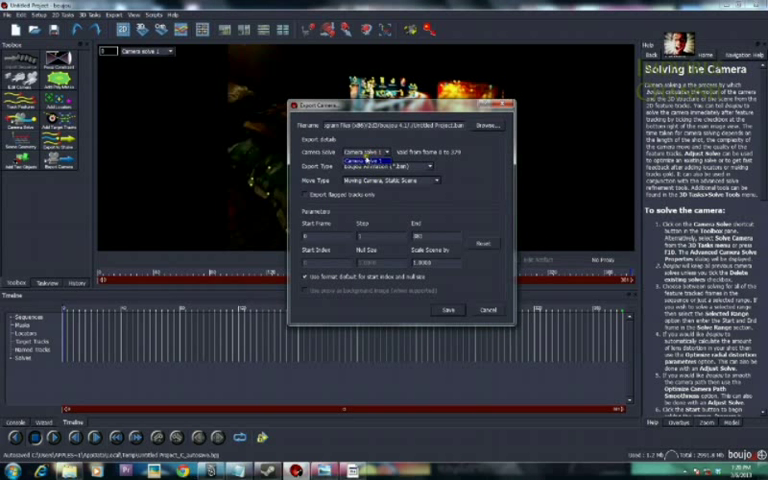
left_click(415, 164)
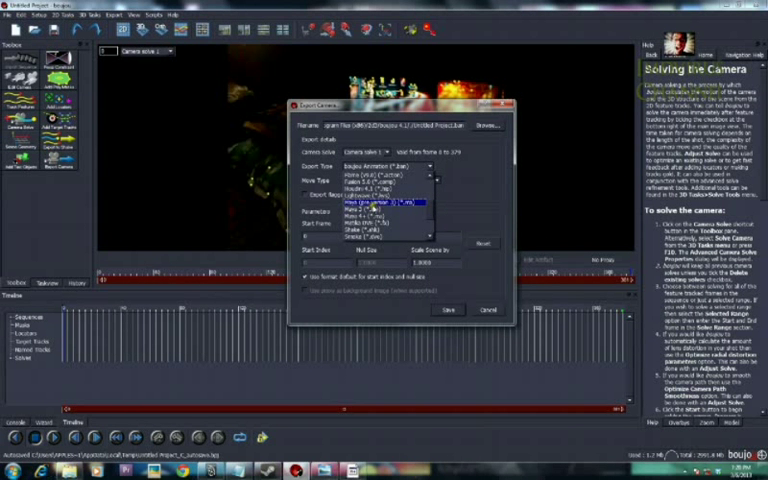
left_click(398, 180)
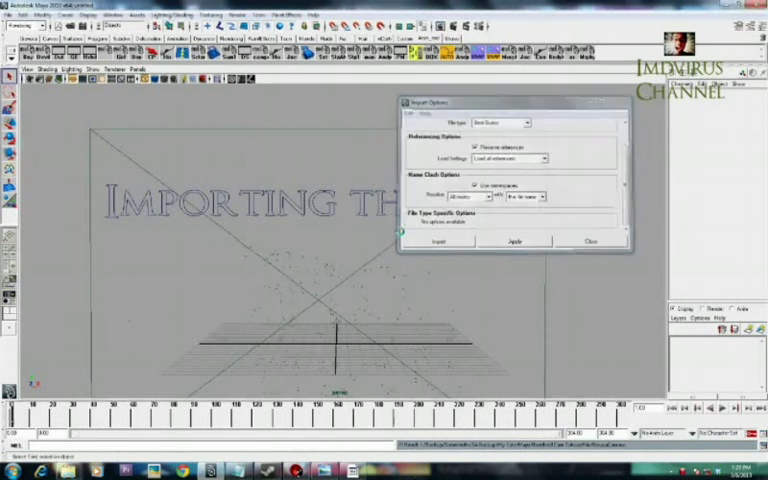
- Import the exported .ma file with the boujou camera and locator cloud
left_click(443, 243)
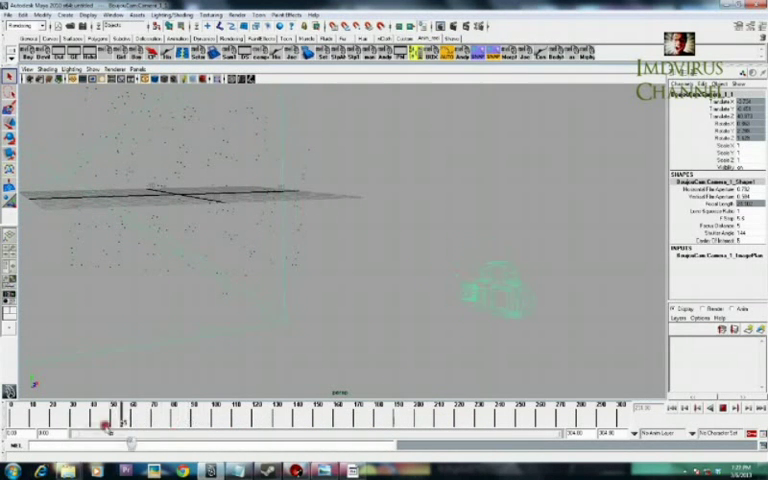
- Create a polygon plane and position it beneath the tracked locators
left_click(140, 70)
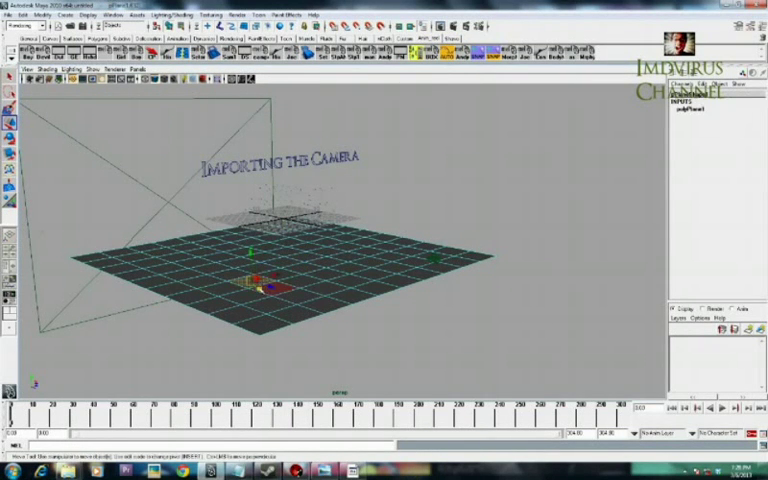
- Extrude ground-plane faces into boxes and a ramp, then view through BoujouCam
left_click(253, 287)
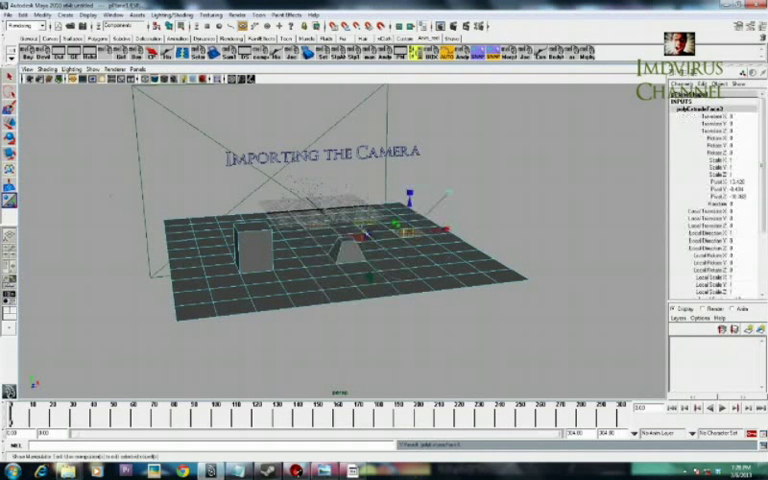
left_click(139, 69)
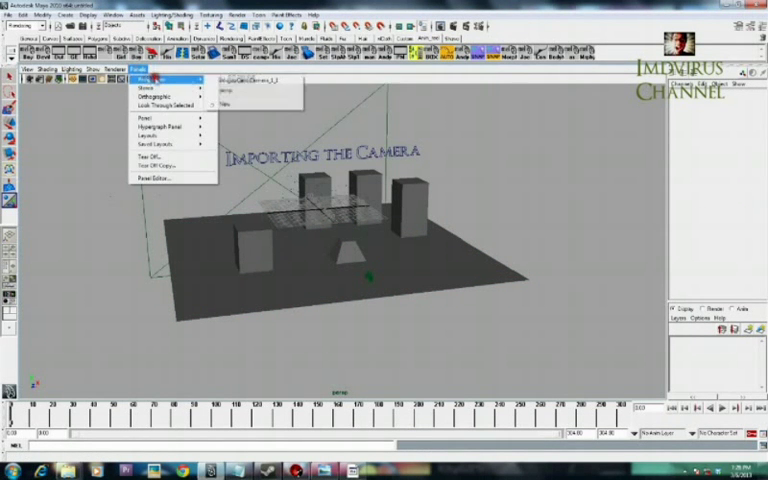